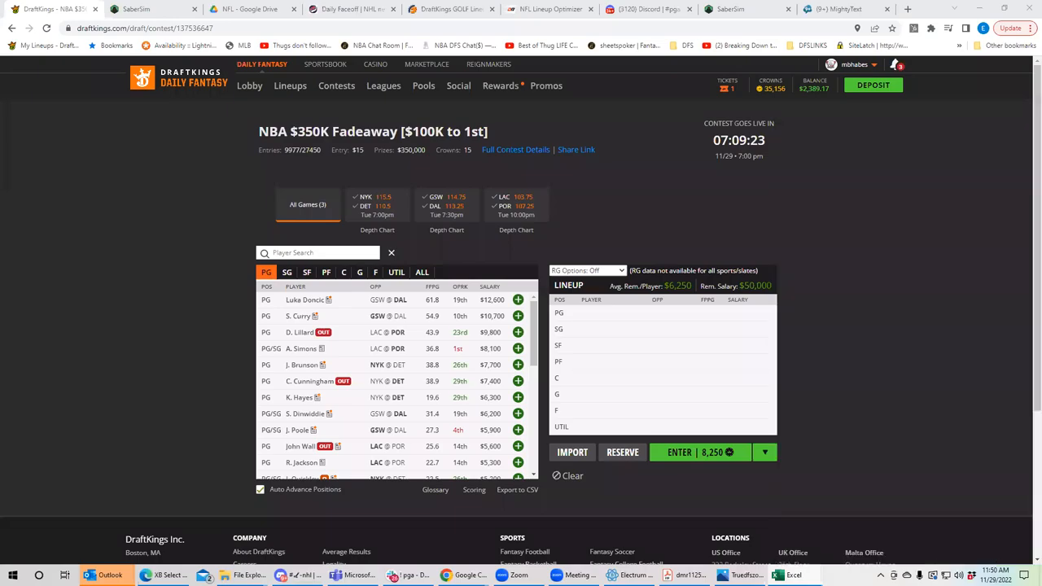
# Show My Contests and switch the list from Live to History of past entries.
pyautogui.click(336, 85)
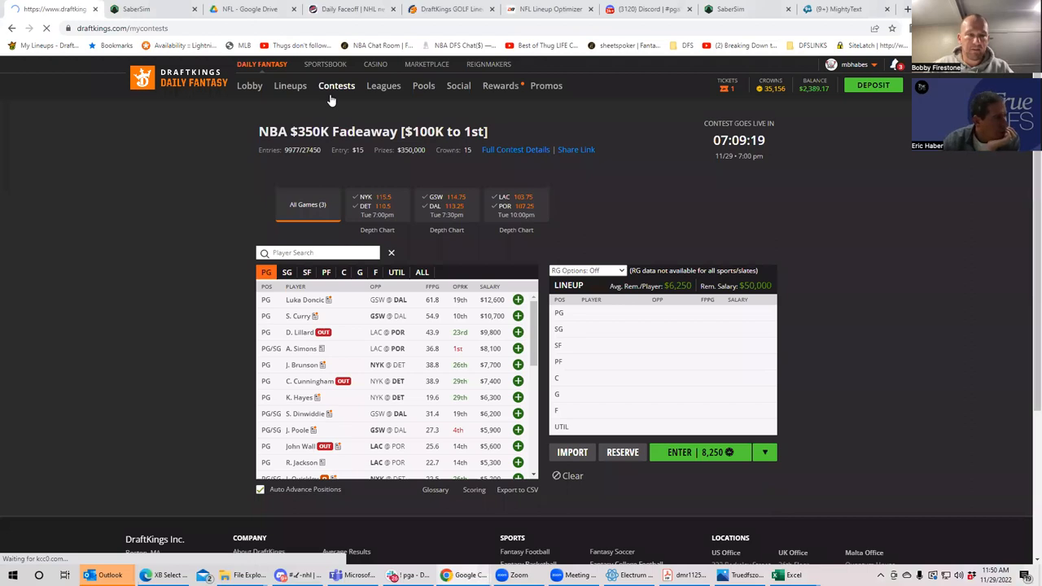
pyautogui.click(335, 85)
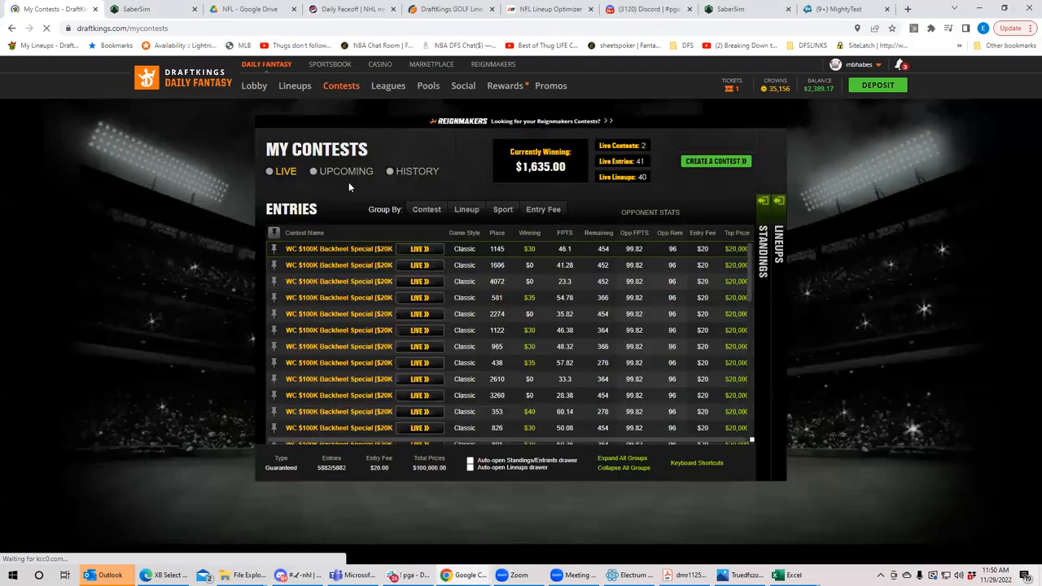
pyautogui.click(390, 171)
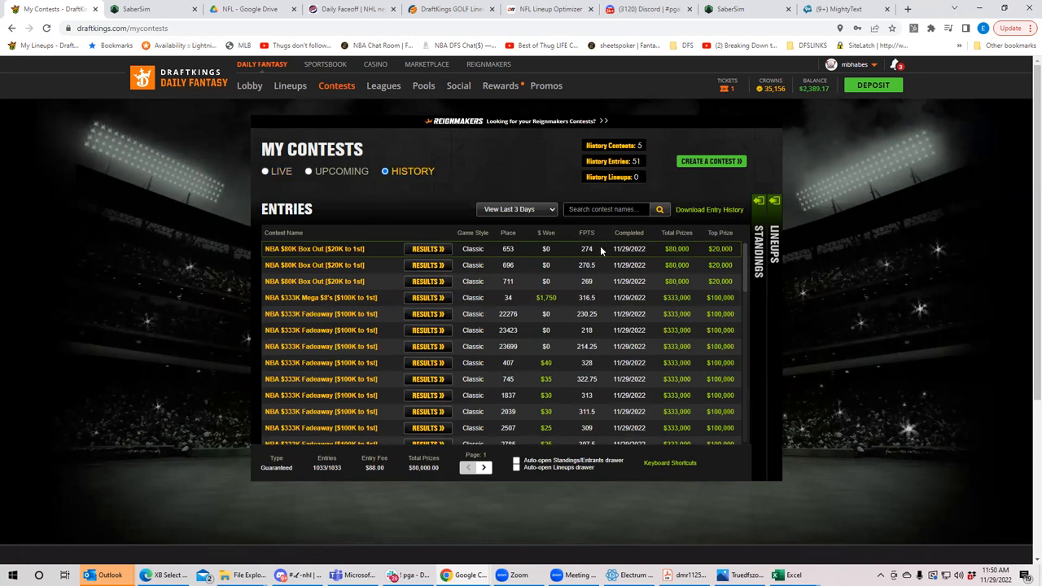
# View the NBA $333K contest's Gamecenter results: 316.50 points, rank 34, $1,750 won.
pyautogui.click(426, 296)
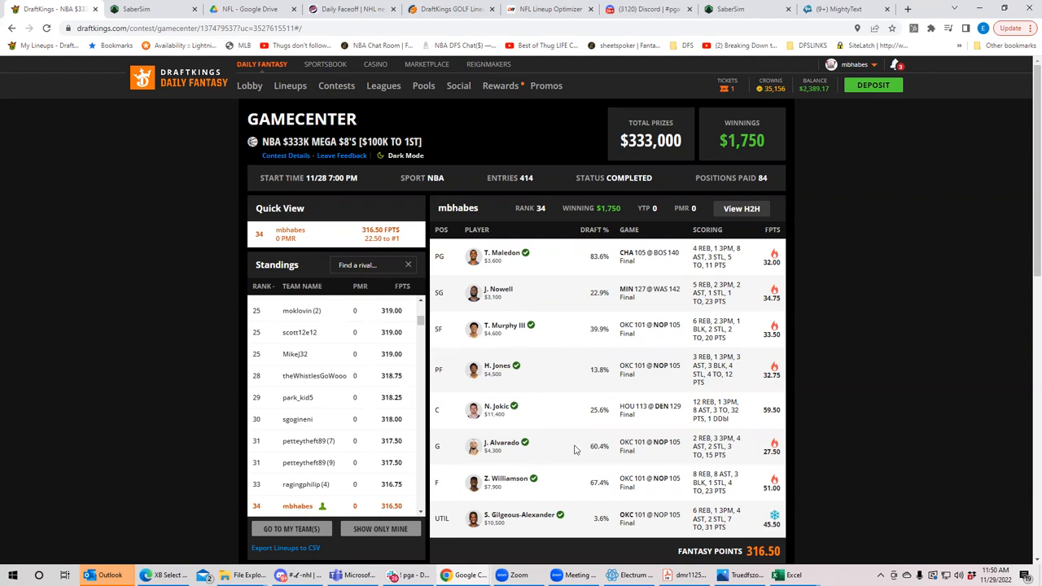
pyautogui.moveTo(547, 523)
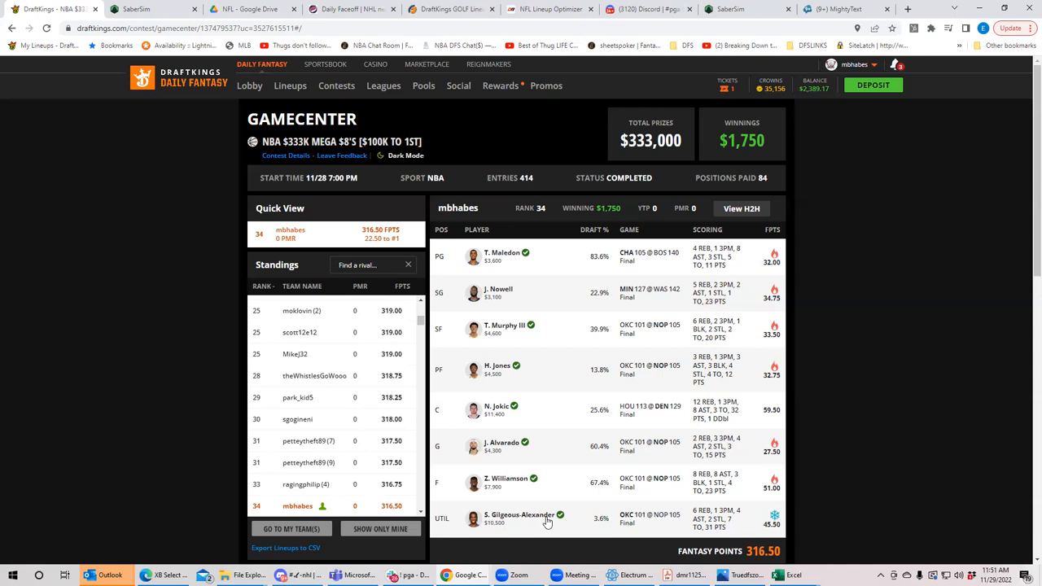
pyautogui.click(249, 85)
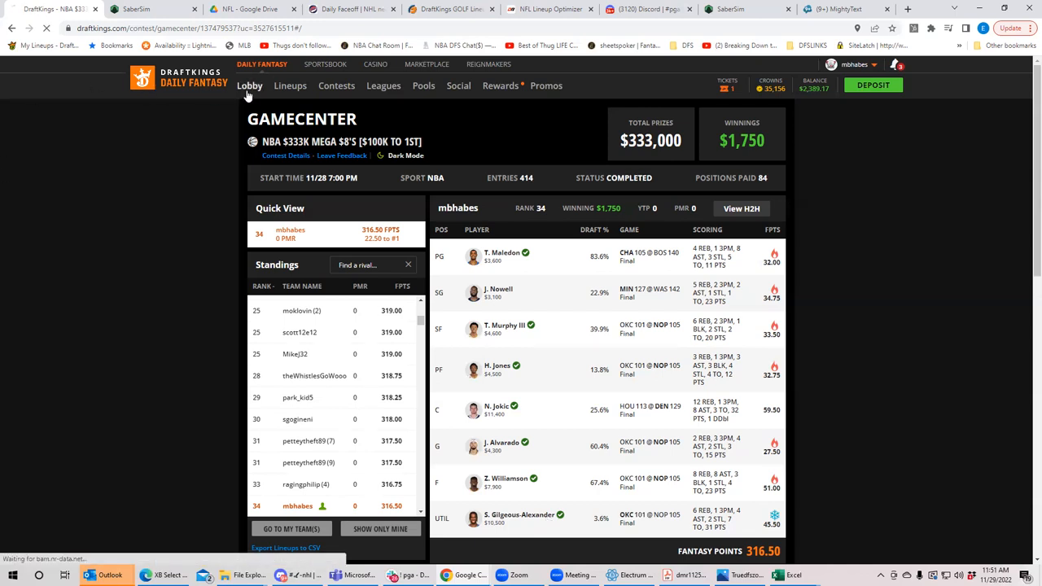
# Go back to the NBA lobby and reopen the $350K Fadeaway draft page with an empty lineup.
pyautogui.click(251, 85)
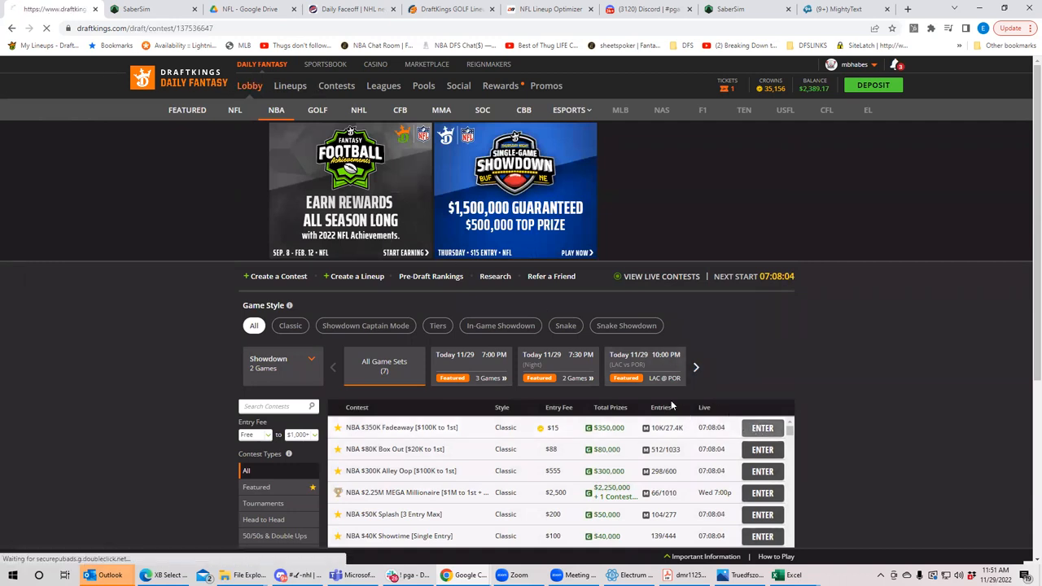
pyautogui.click(763, 427)
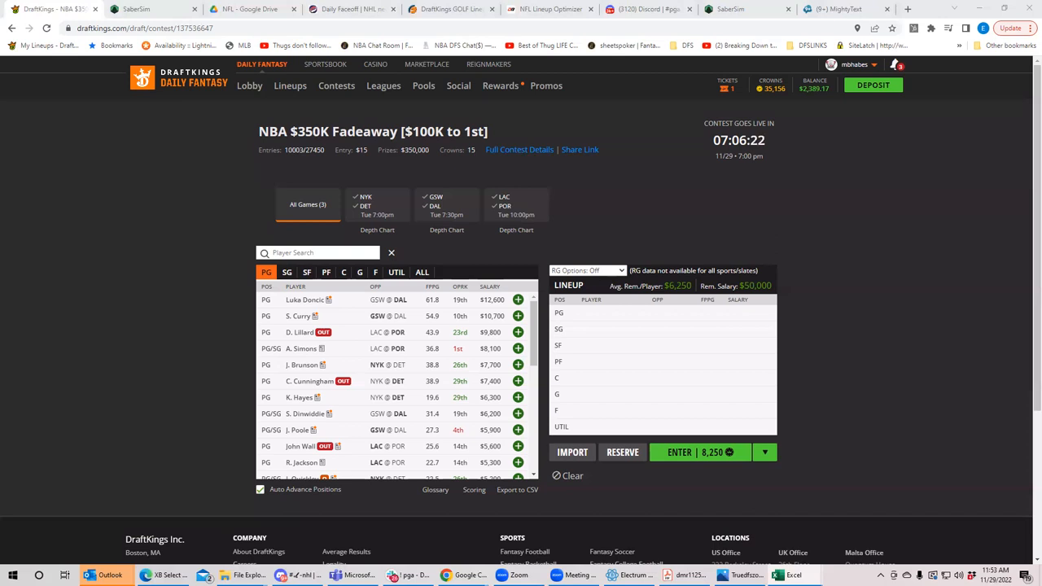
pyautogui.moveTo(850, 440)
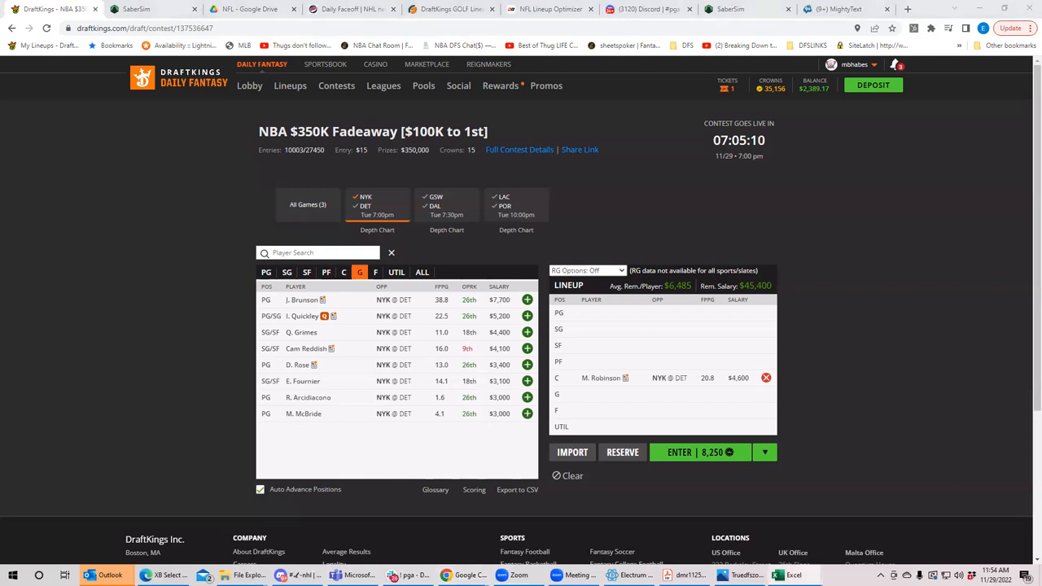
pyautogui.moveTo(889, 384)
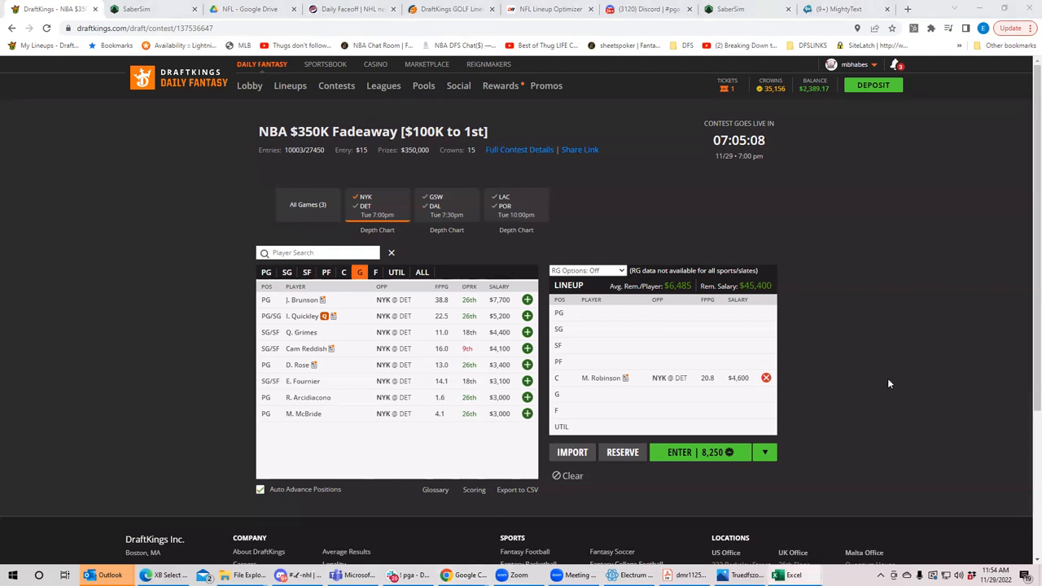
# Draft J. Brunson (NYK @ DET) into the PG slot next to M. Robinson.
pyautogui.click(267, 272)
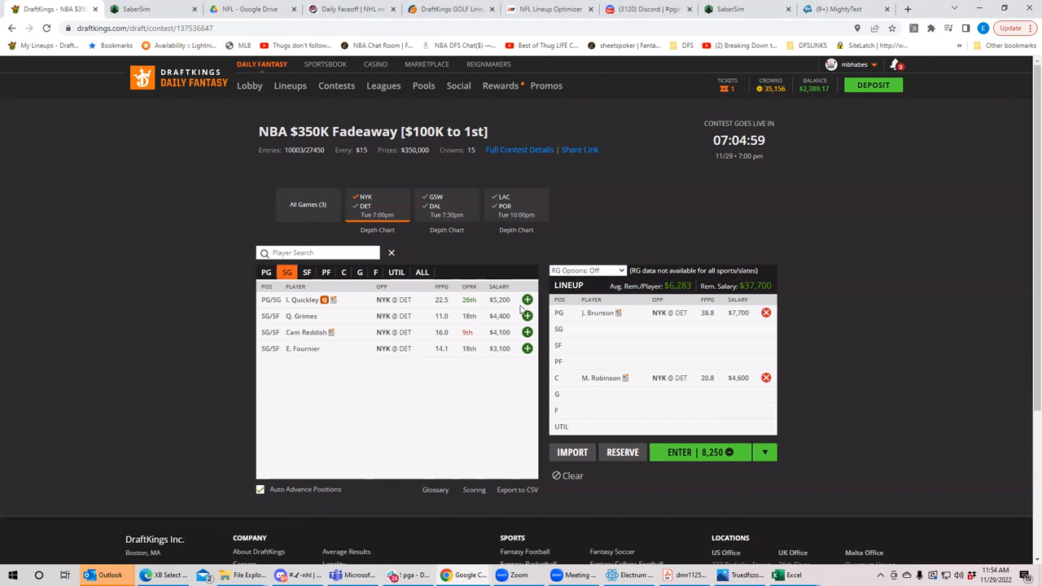
# Draft J. Randle (NYK @ DET) into the PF slot of the lineup.
pyautogui.click(326, 272)
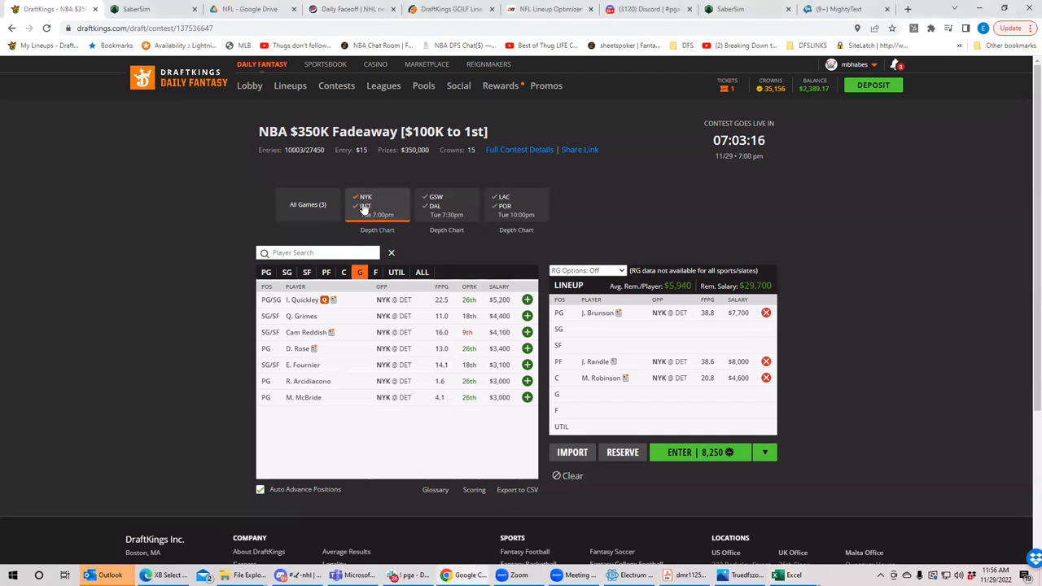
# Filter the pool to centers and review M. Bagley III's game log in his player card.
pyautogui.click(342, 272)
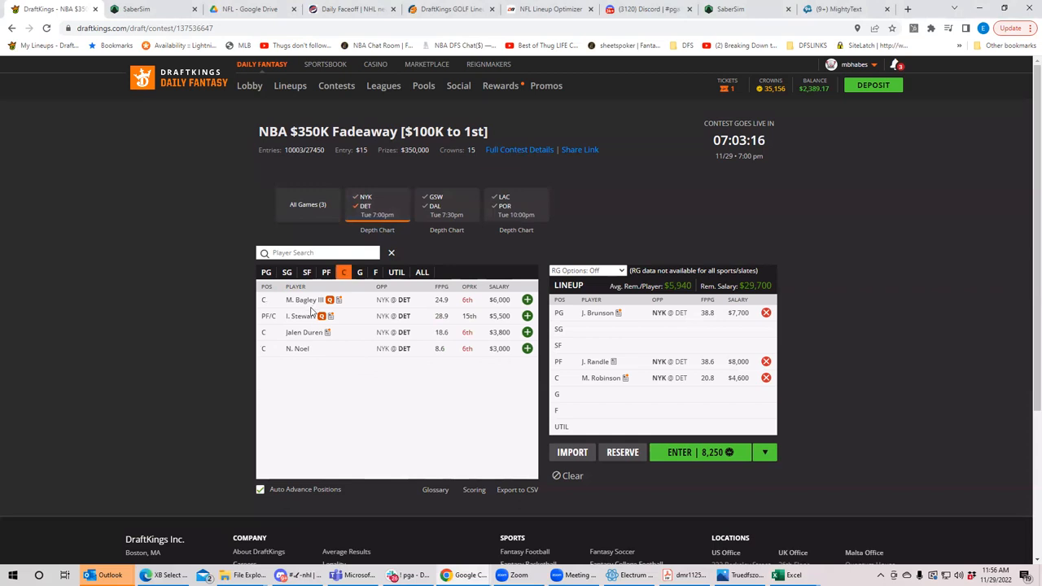
pyautogui.click(305, 299)
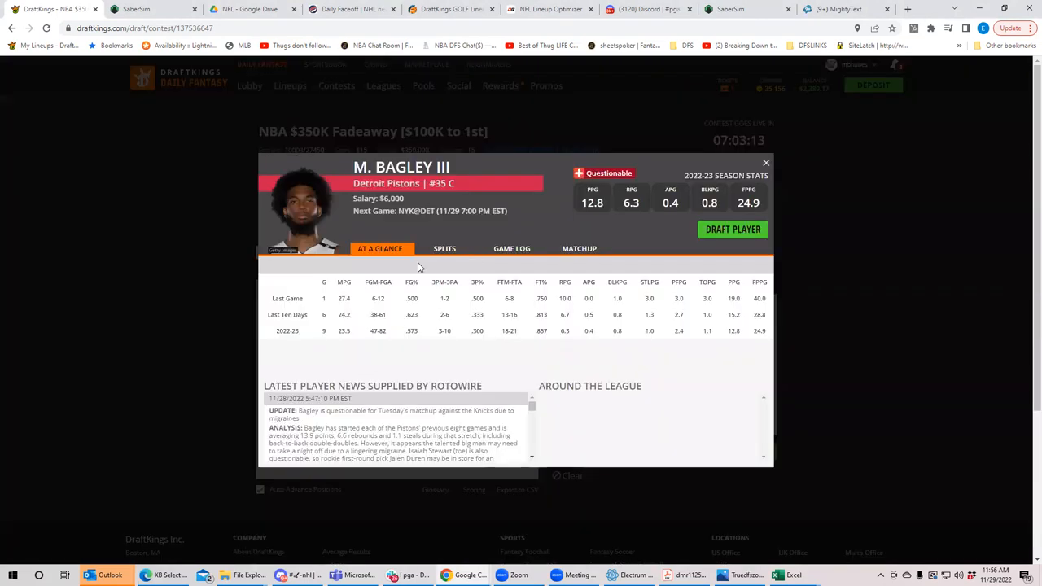
pyautogui.click(512, 248)
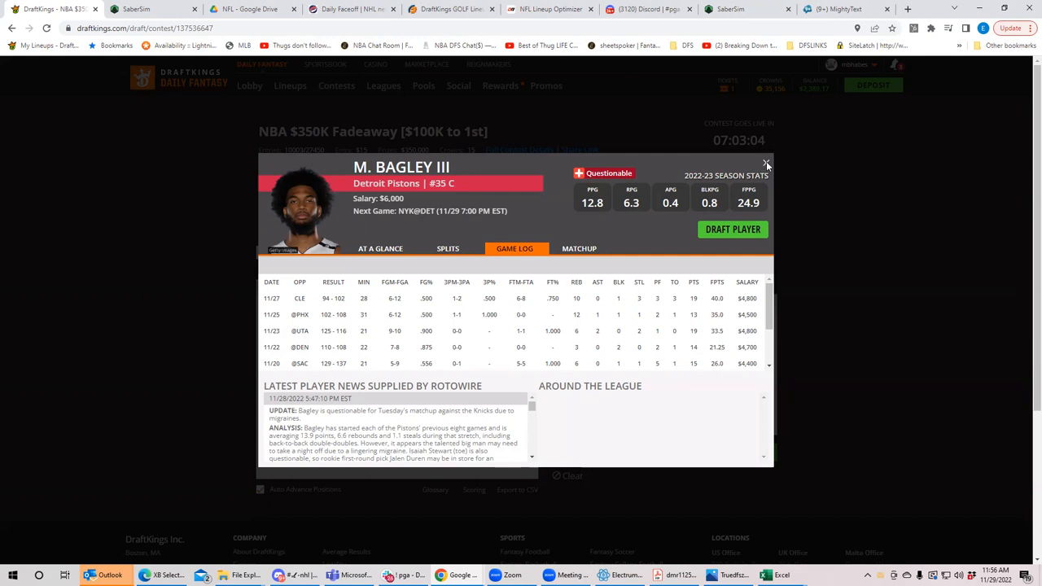
pyautogui.click(765, 165)
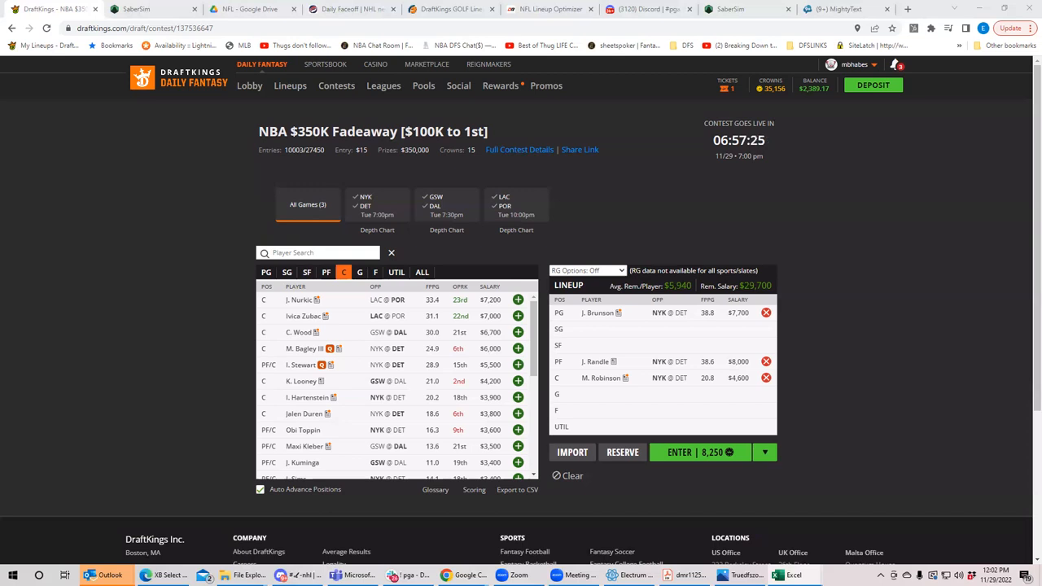
# Clear the lineup, then filter the pool to guards to add S. Curry beside Luka Doncic.
pyautogui.click(765, 378)
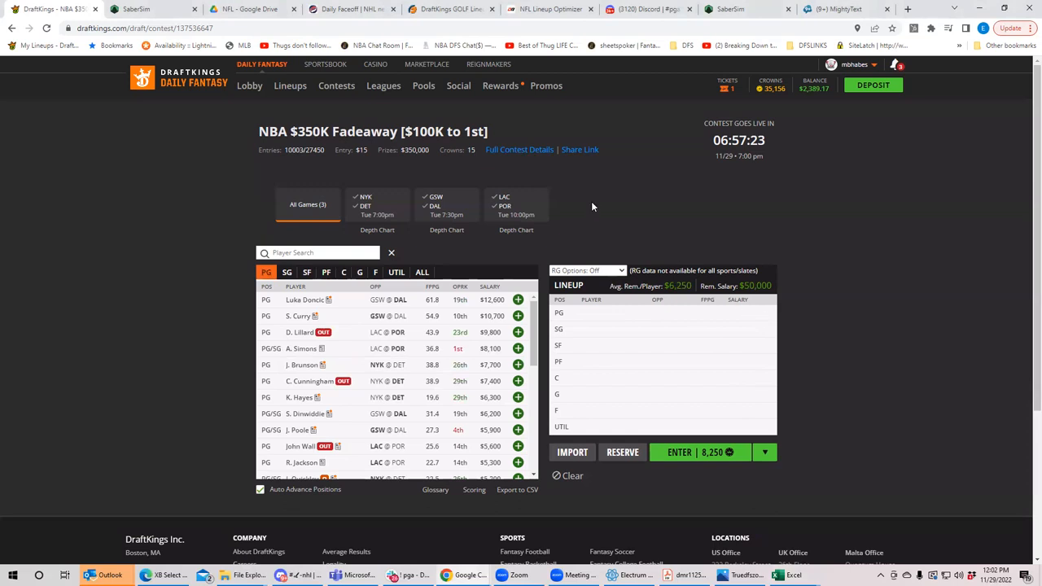
pyautogui.click(446, 205)
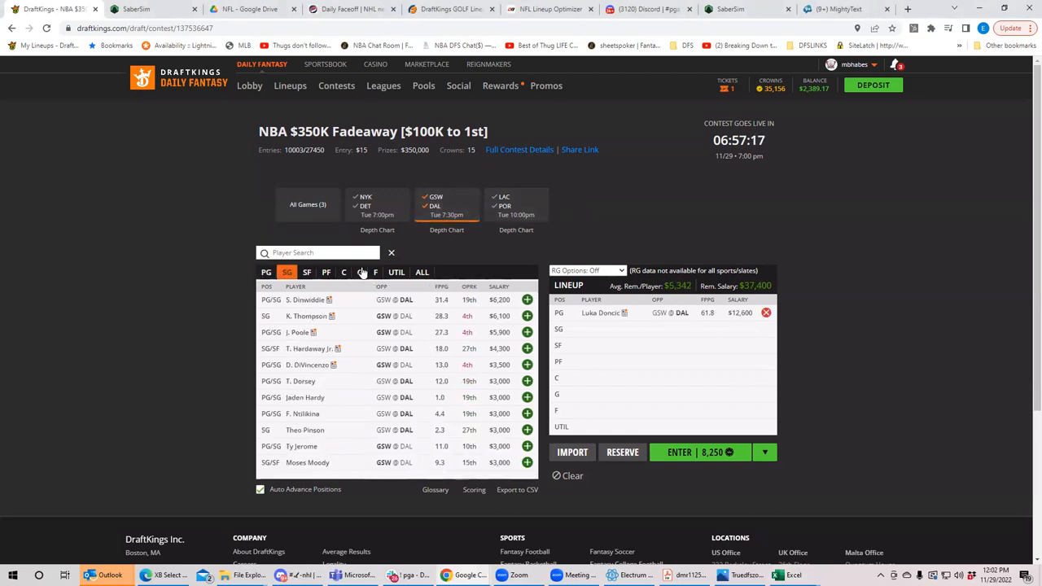
pyautogui.click(359, 272)
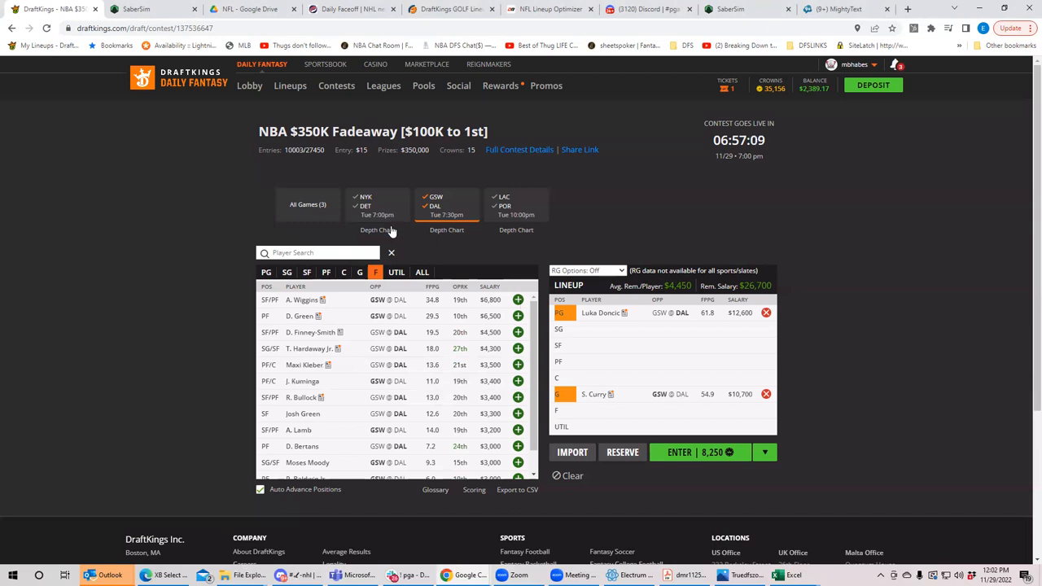
# Toggle the LAC/POR game filter and return the pool to All Games (3).
pyautogui.click(504, 205)
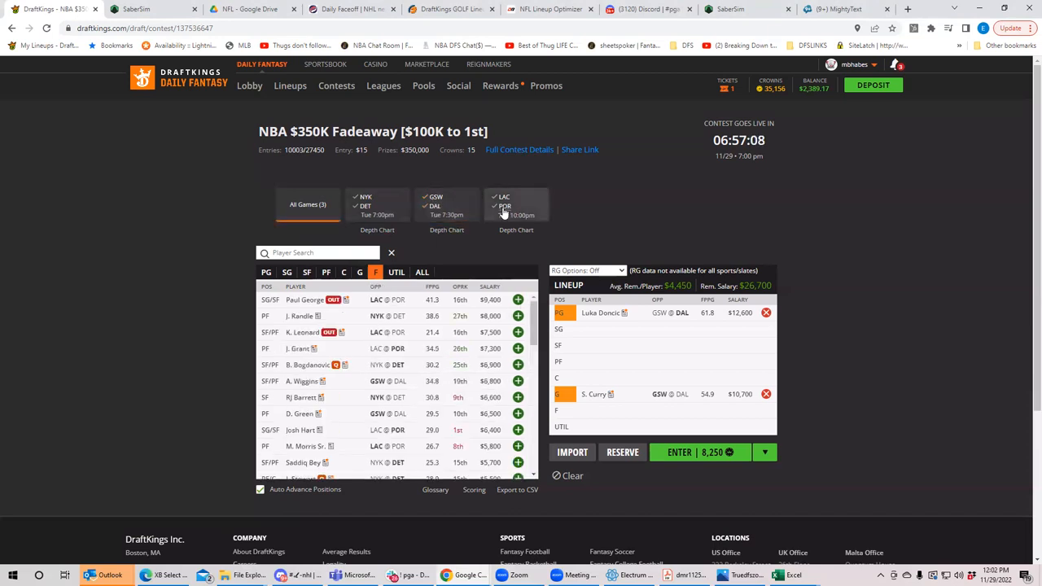
pyautogui.click(505, 205)
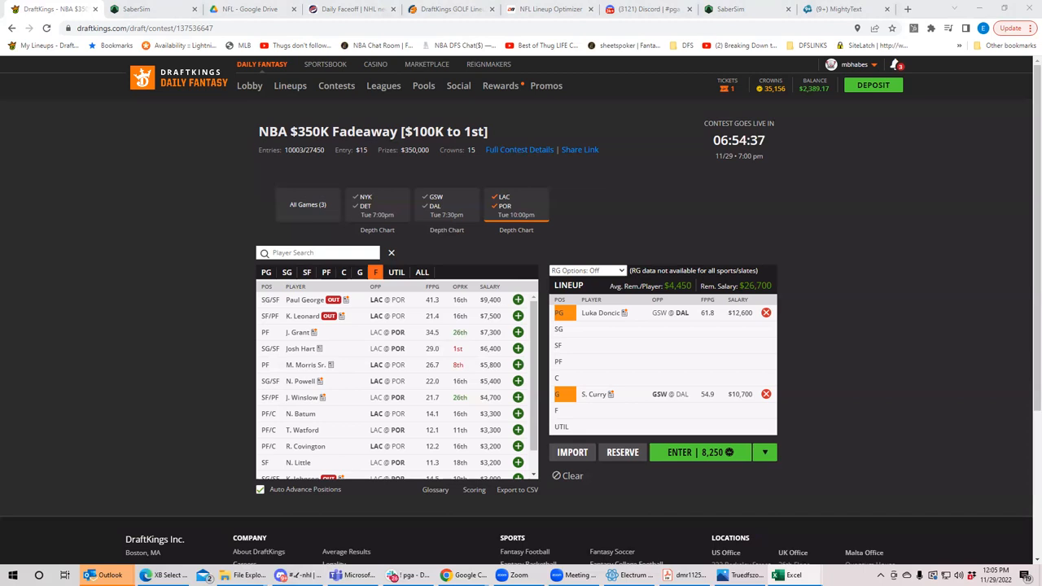
pyautogui.moveTo(453, 43)
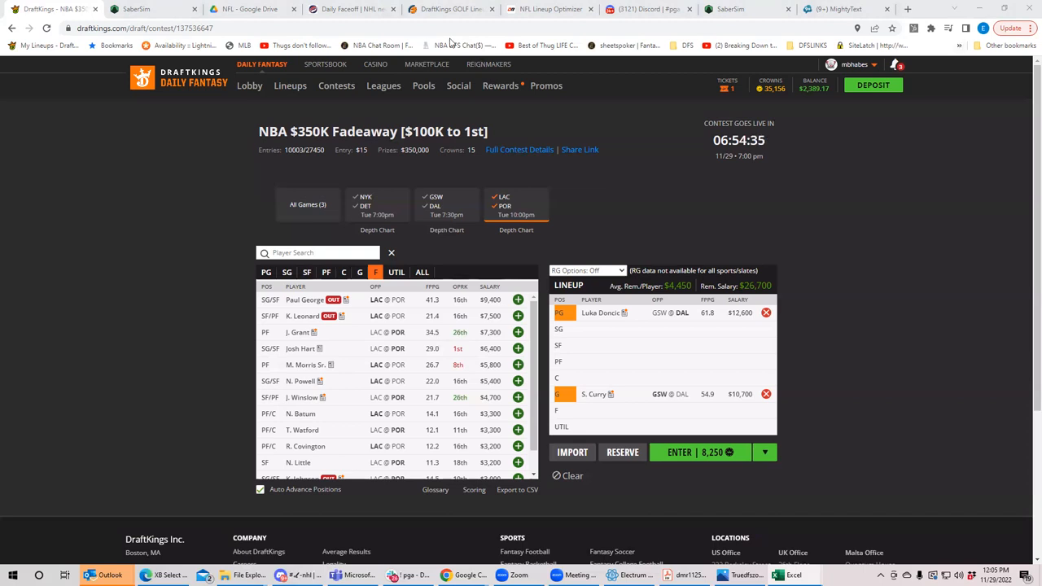
pyautogui.click(847, 10)
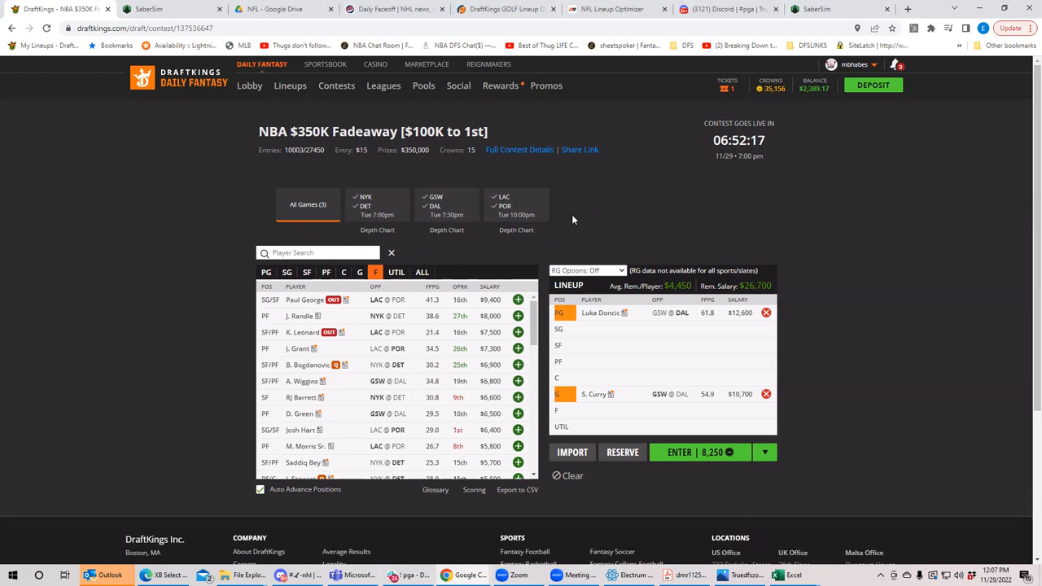
pyautogui.moveTo(353, 386)
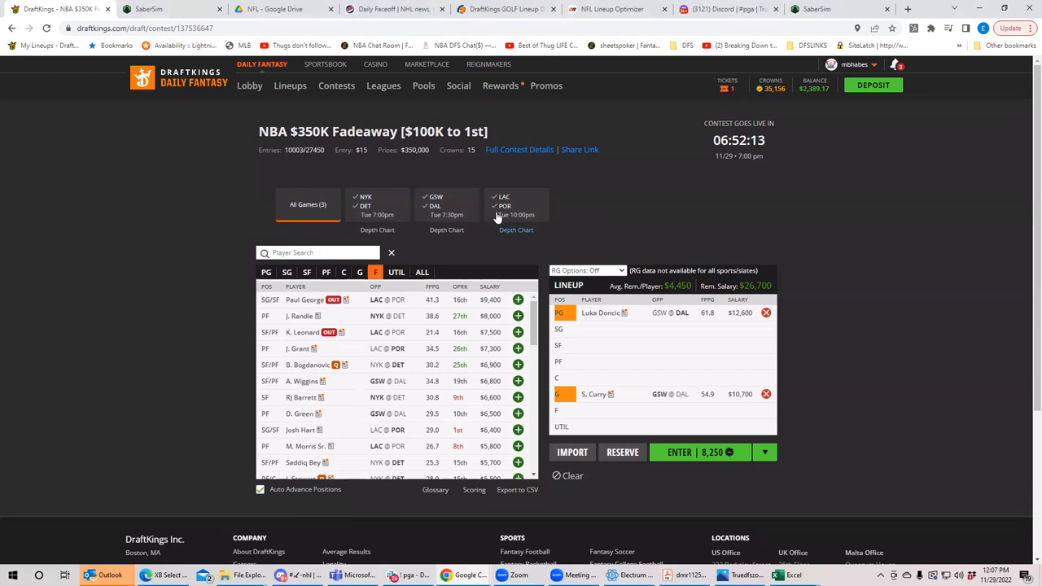
# Narrow the forward pool to the LAC @ POR game, keeping Doncic and Curry picked.
pyautogui.click(516, 205)
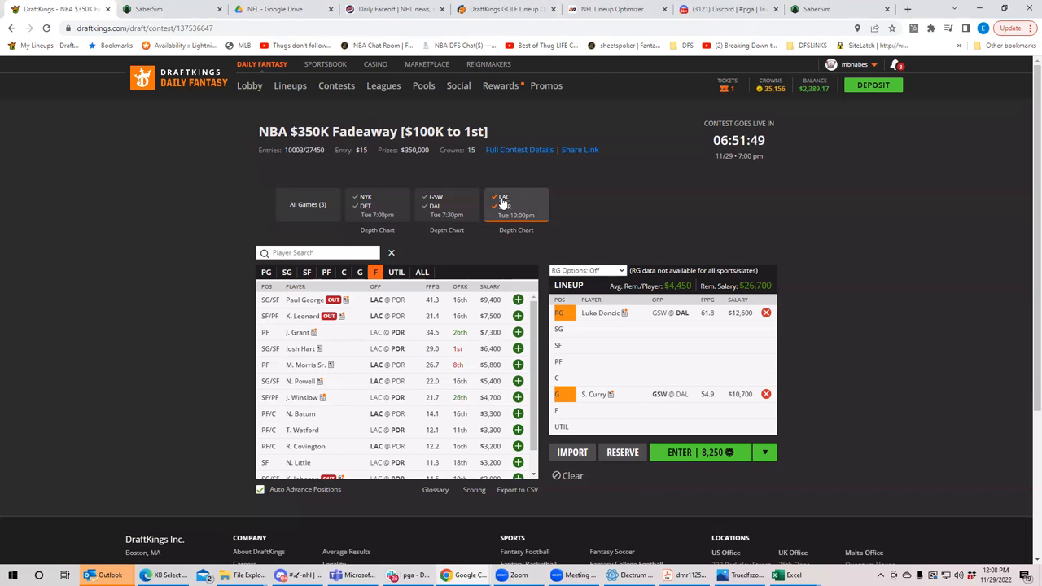
pyautogui.click(502, 203)
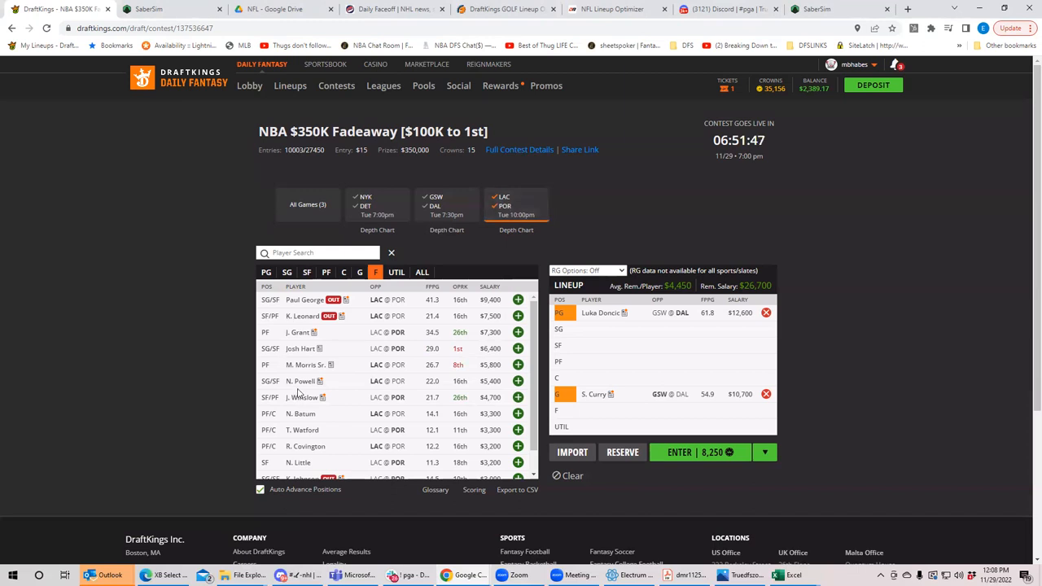
pyautogui.moveTo(417, 390)
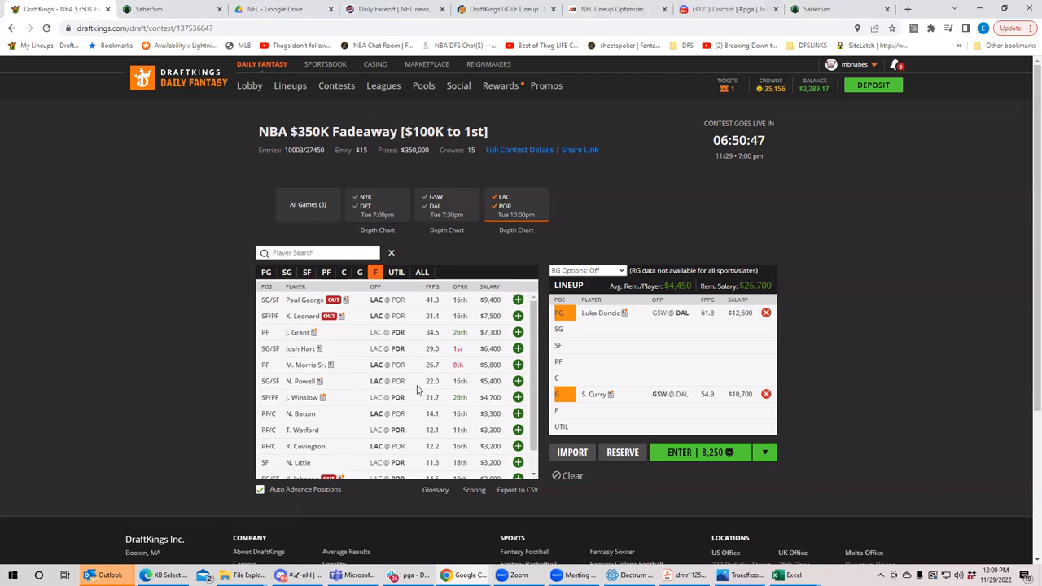
# Add the NYK @ DET game to the small forward pool alongside LAC @ POR.
pyautogui.click(378, 205)
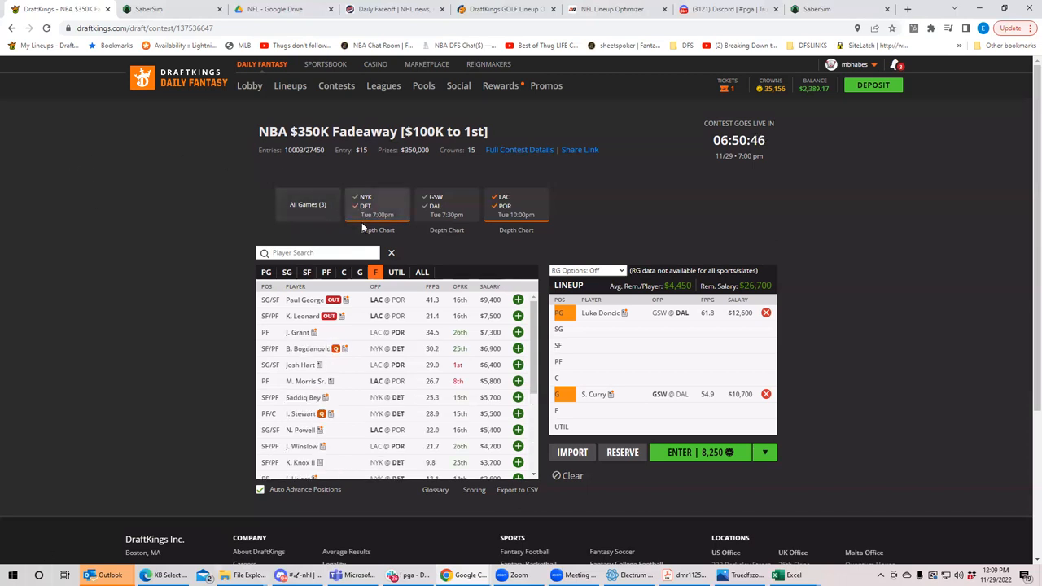
pyautogui.moveTo(485, 231)
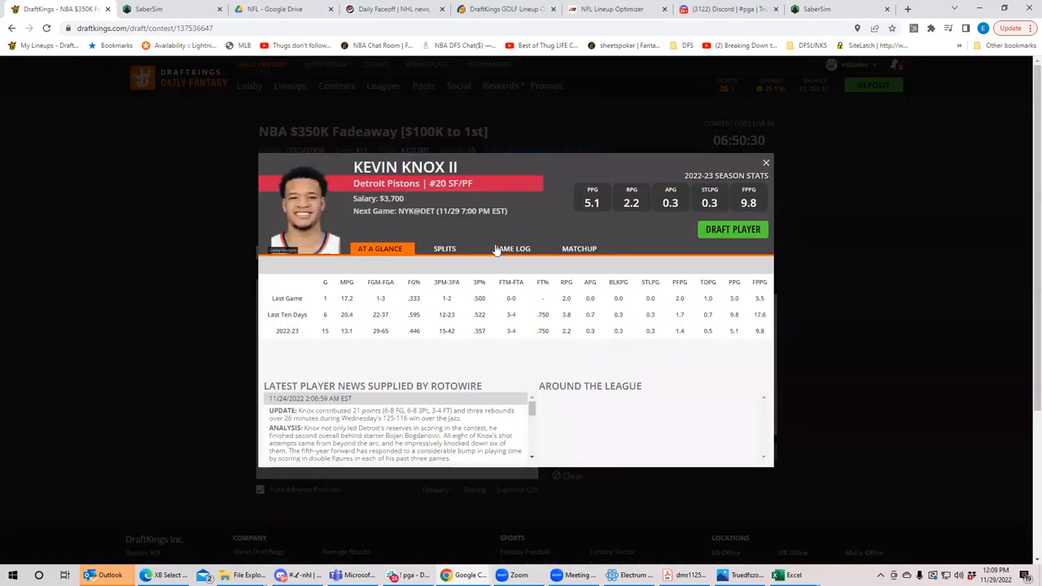
# Review Kevin Knox II's game log, then close his player card.
pyautogui.click(514, 248)
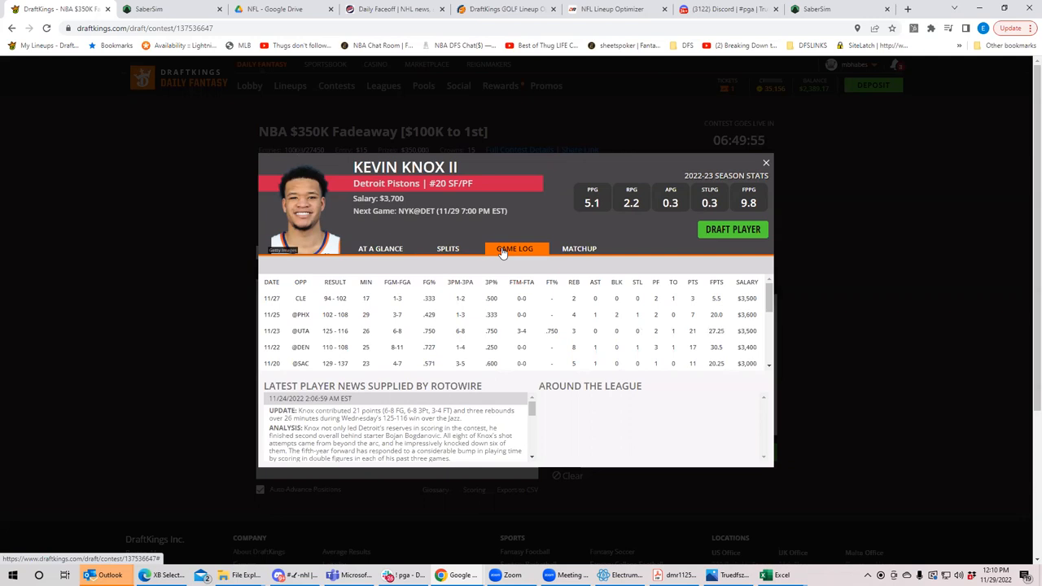
pyautogui.moveTo(755, 162)
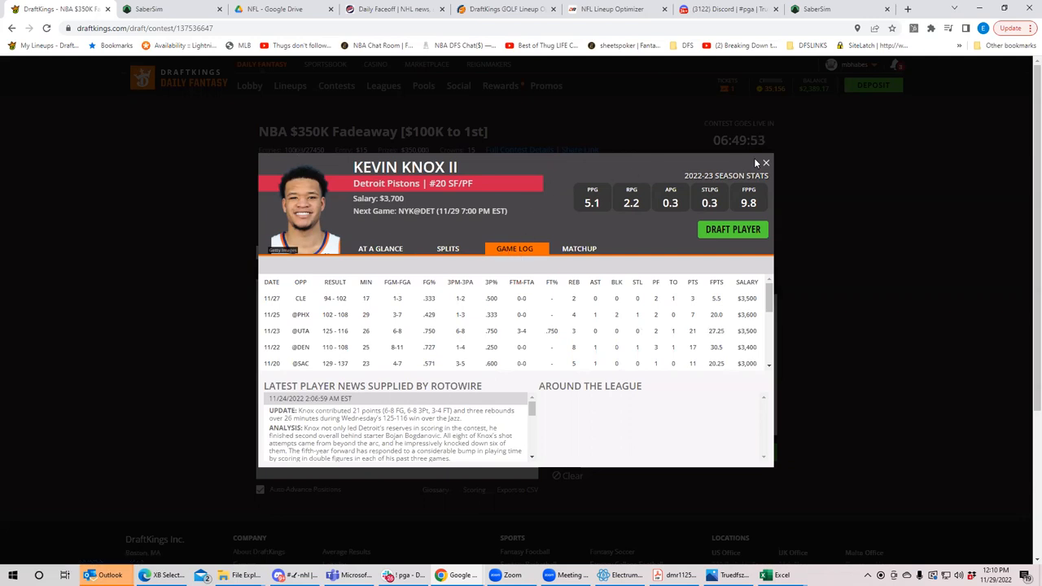
pyautogui.click(765, 163)
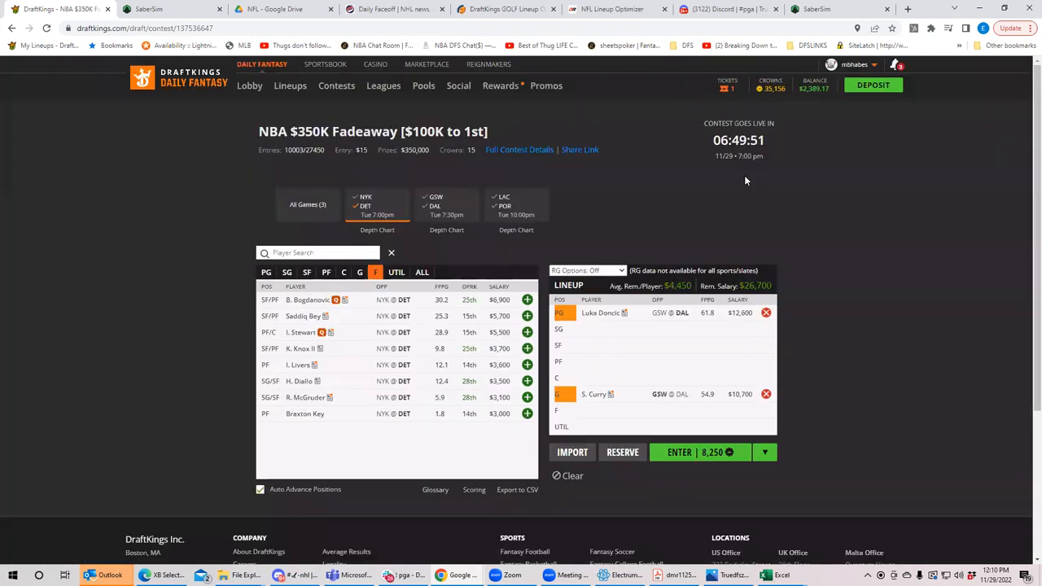